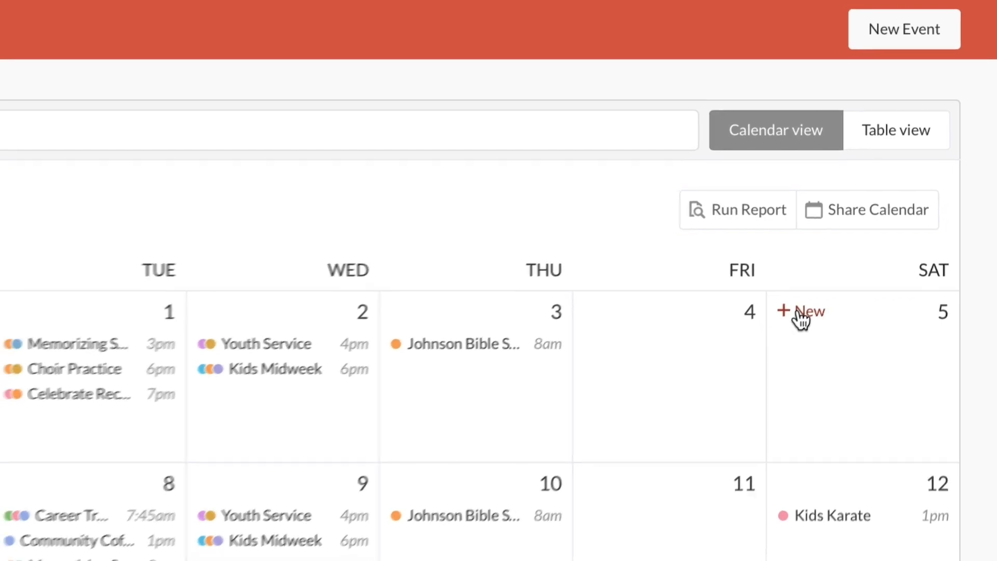
Step: Create a new event on Saturday Jan 5 repeating monthly and tag it Department: Facilities
click(801, 310)
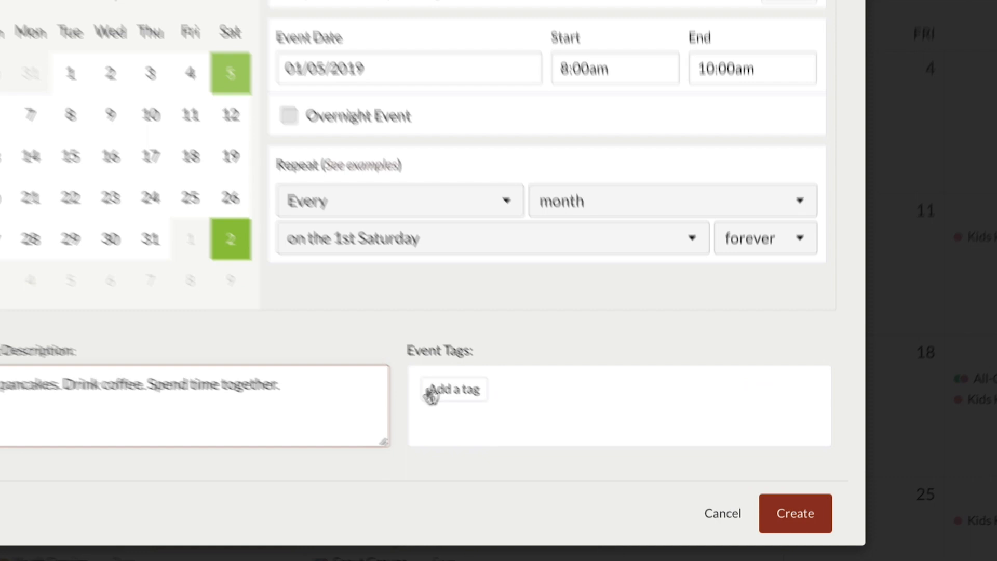
click(453, 389)
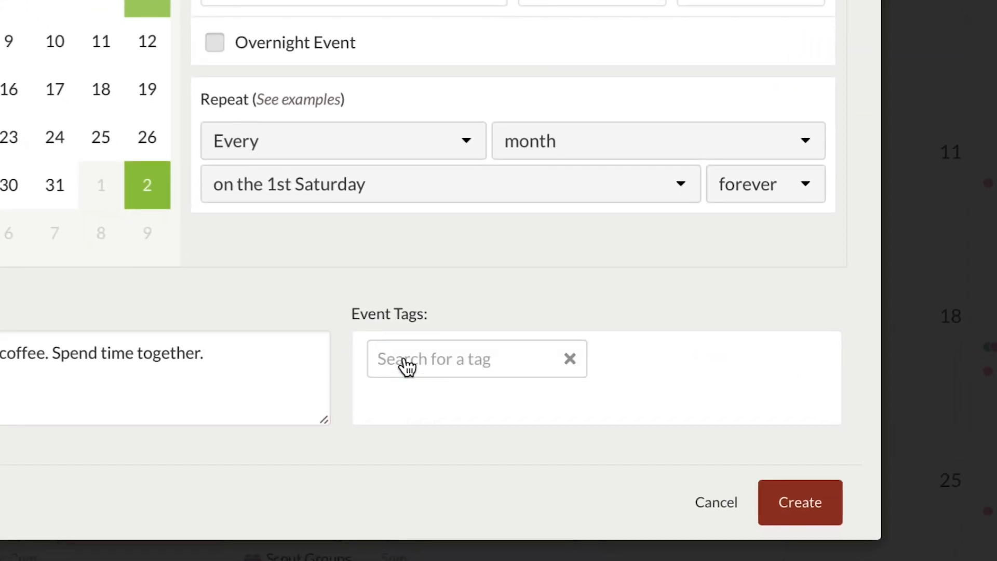
text(department)
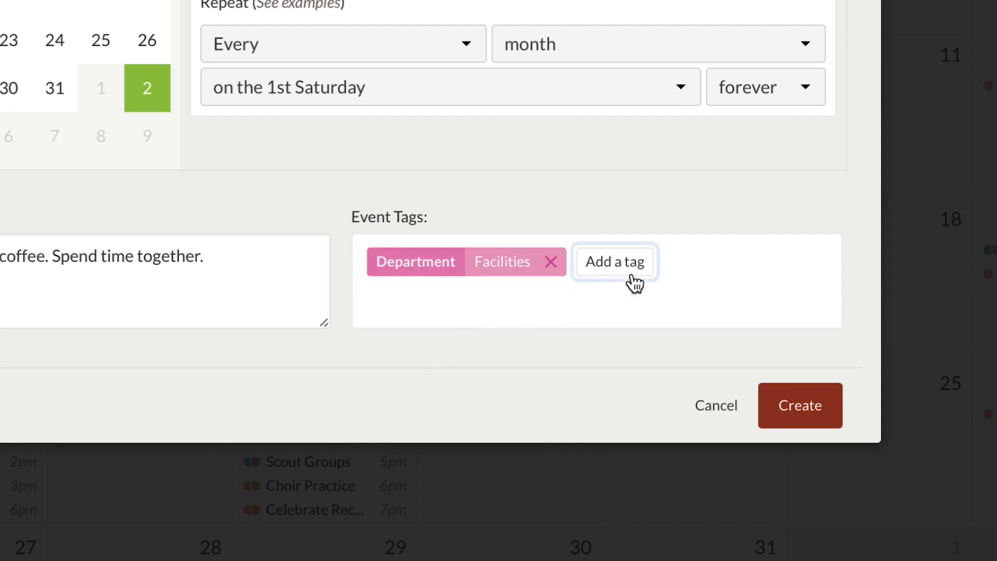
Step: Tag the new event with Ministry: Men
text(min)
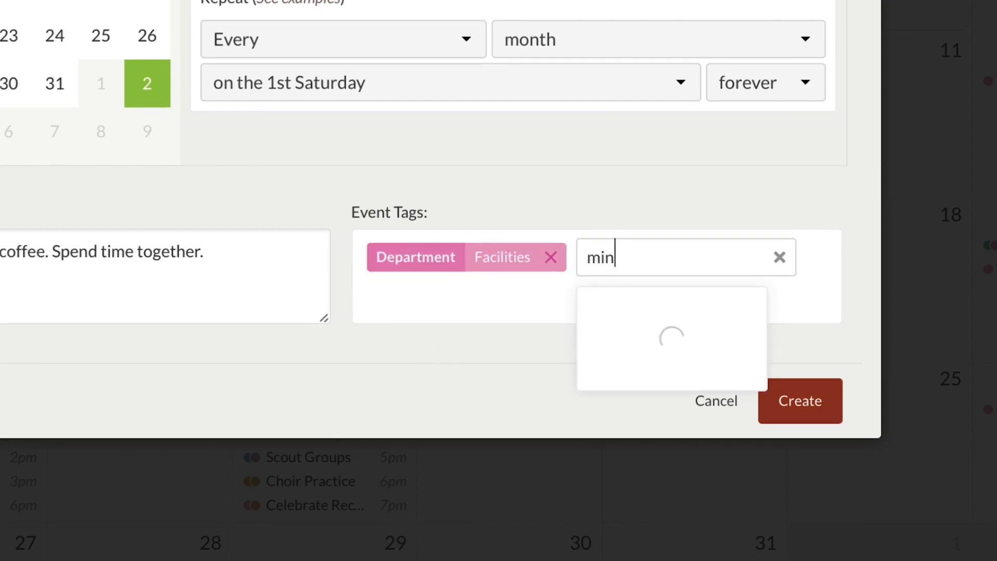
text(istry)
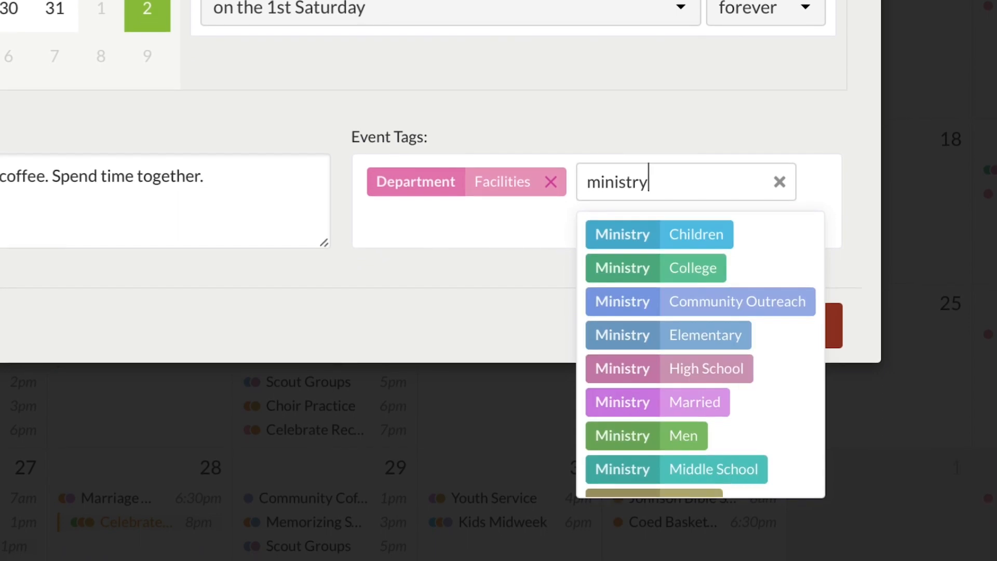
mouse_move(626, 344)
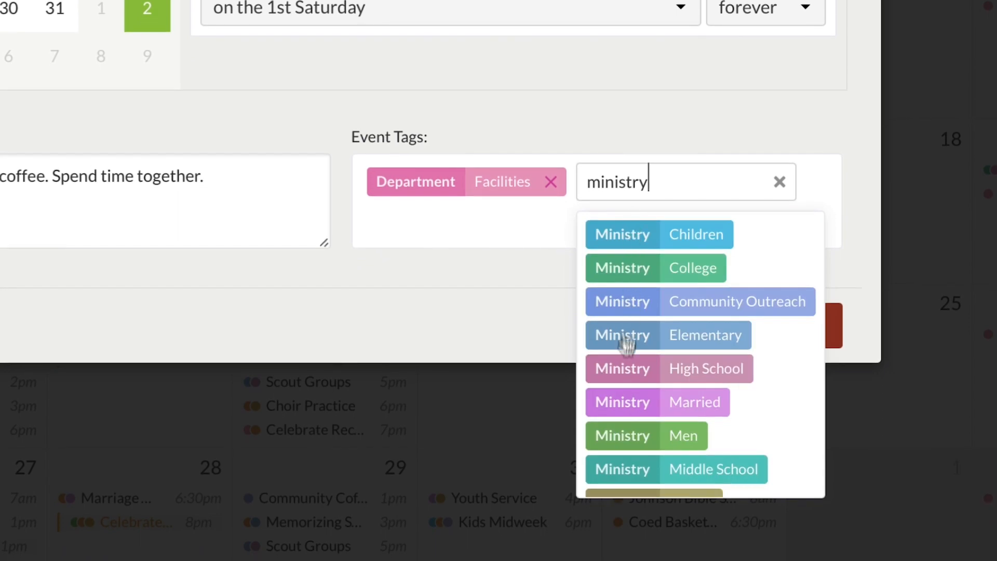
click(622, 436)
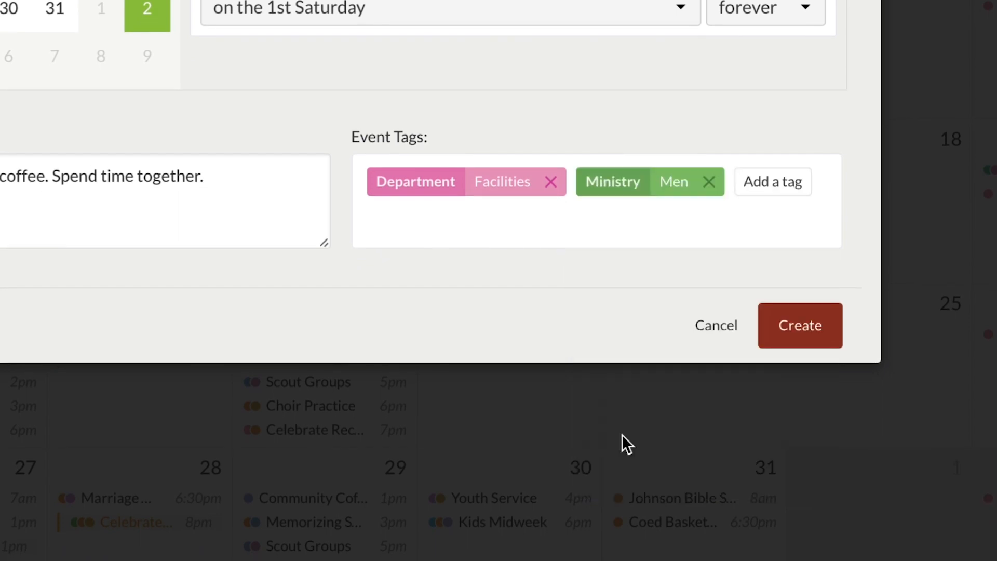
Step: Tag the new event with Campus: San Diego
text(cam)
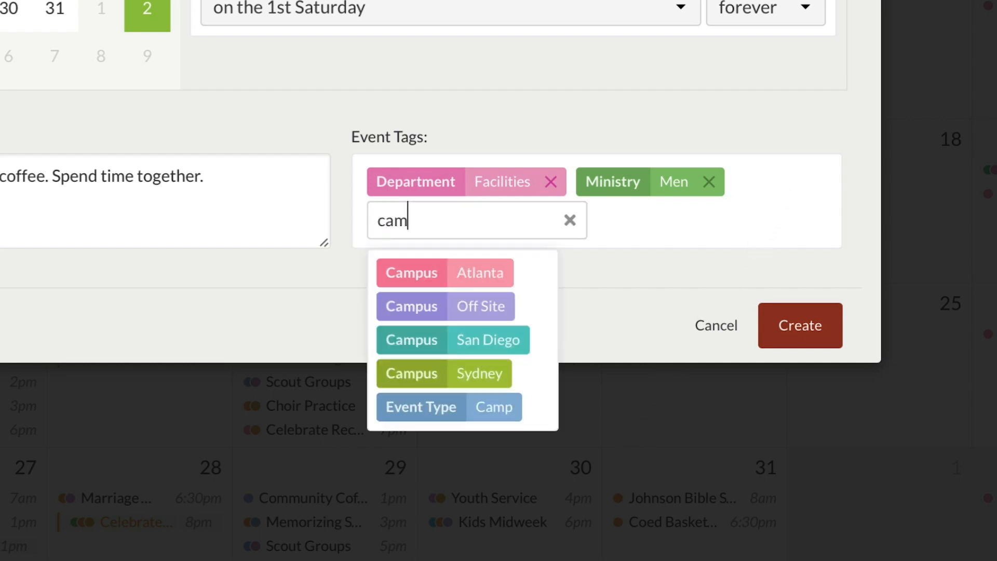
text(pus)
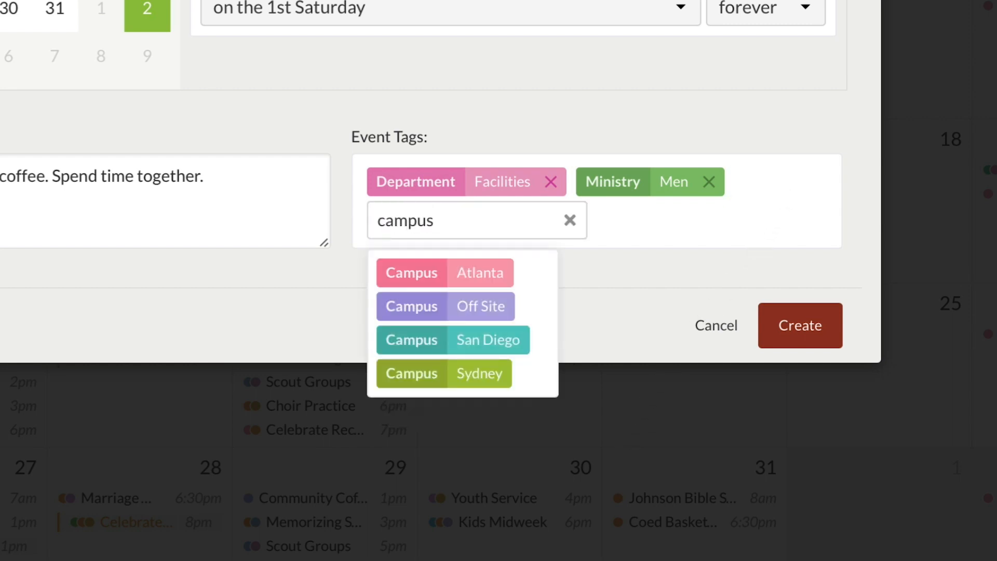
click(453, 339)
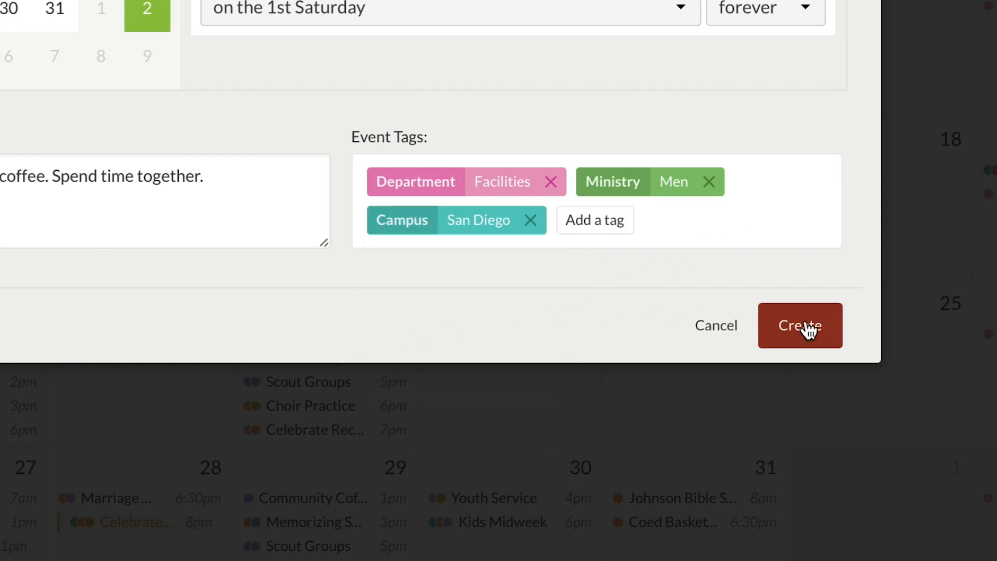
Step: Save the new monthly event and view the full details of Choir Practice
click(800, 325)
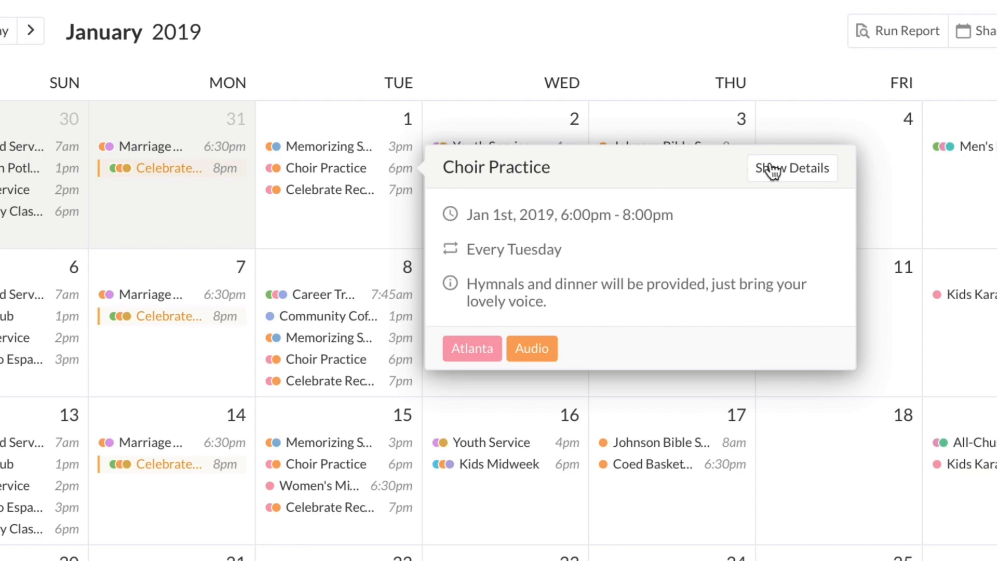
click(792, 169)
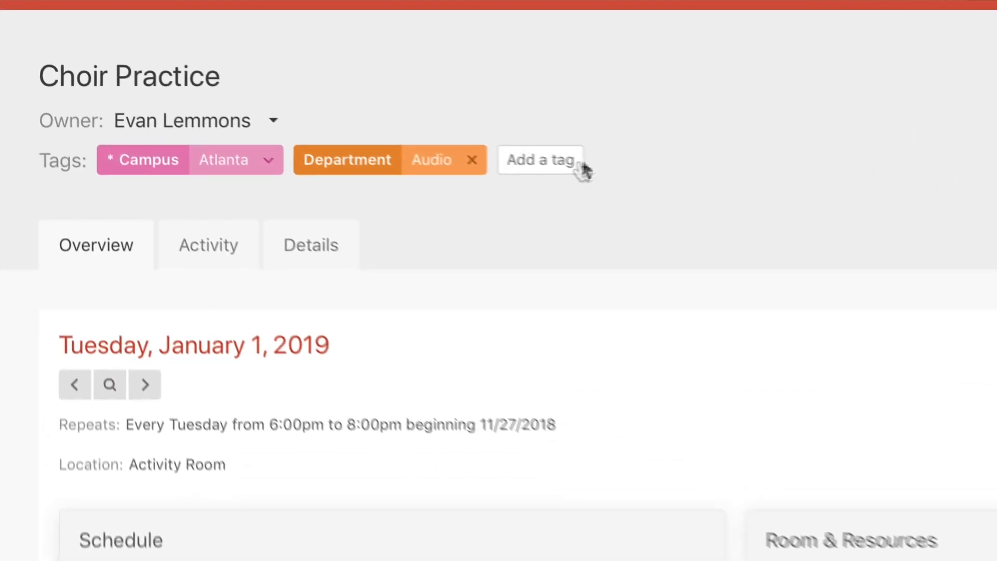
Step: Tag the Choir Practice event with Event Types: Rehearsal
click(540, 160)
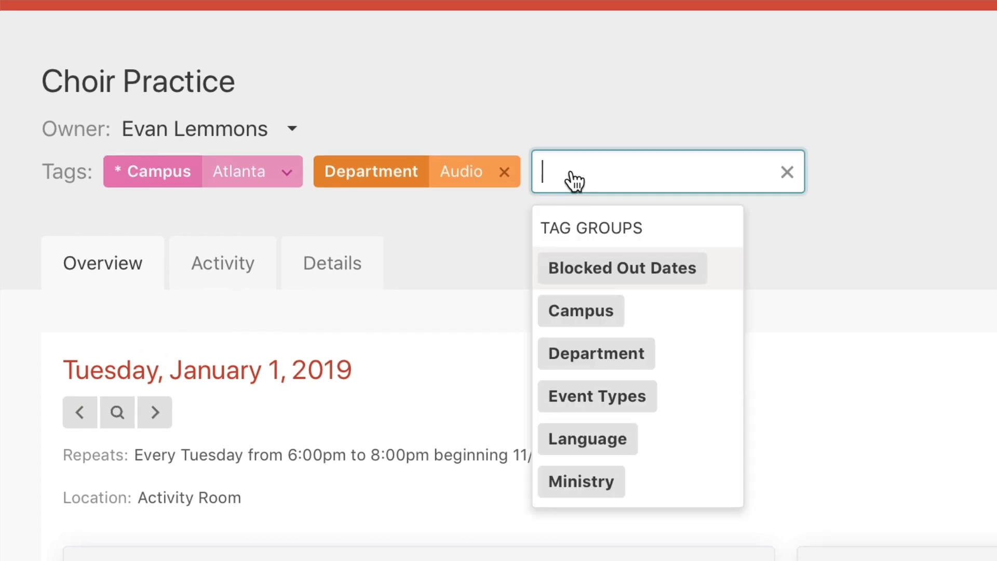
text(rehearsal)
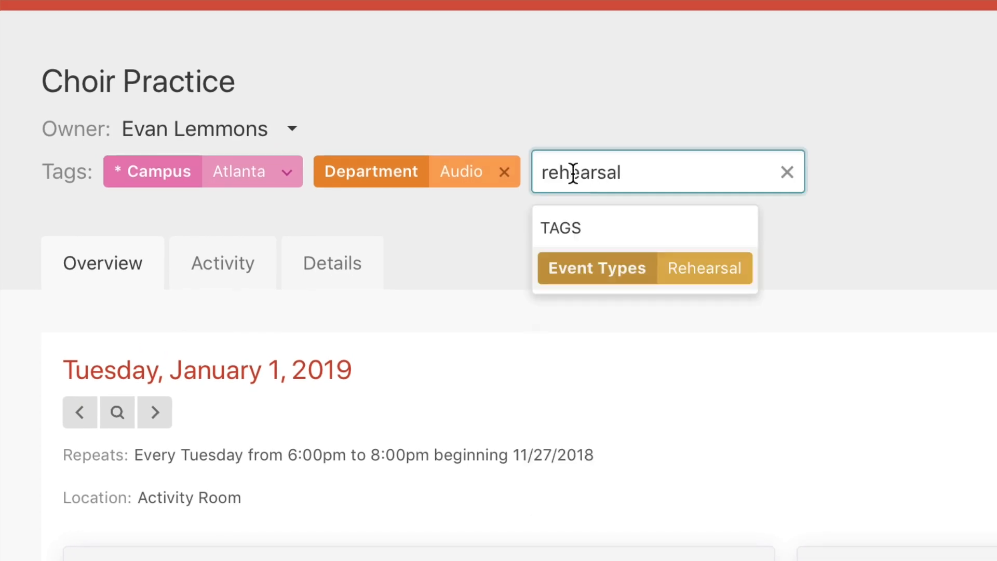
click(644, 268)
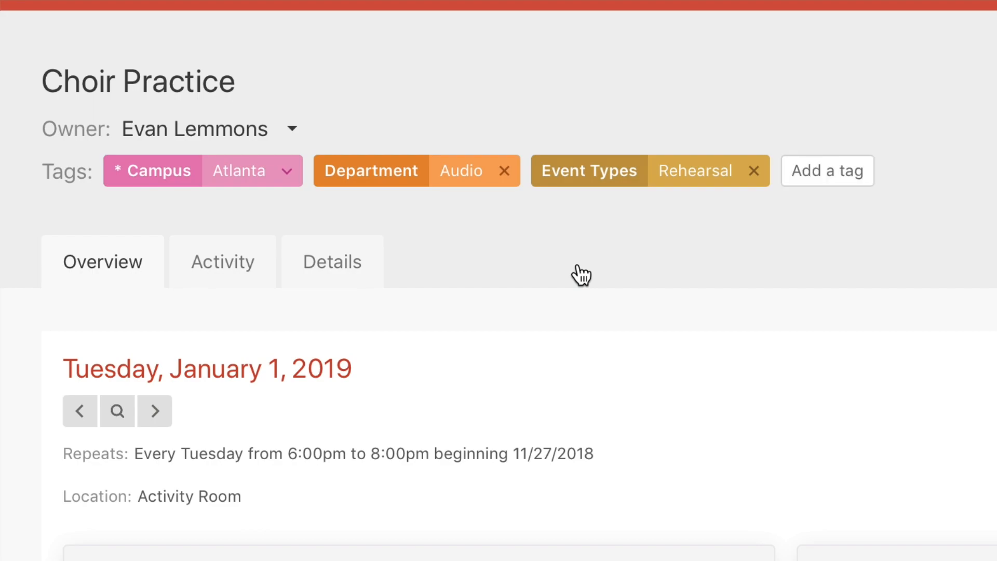